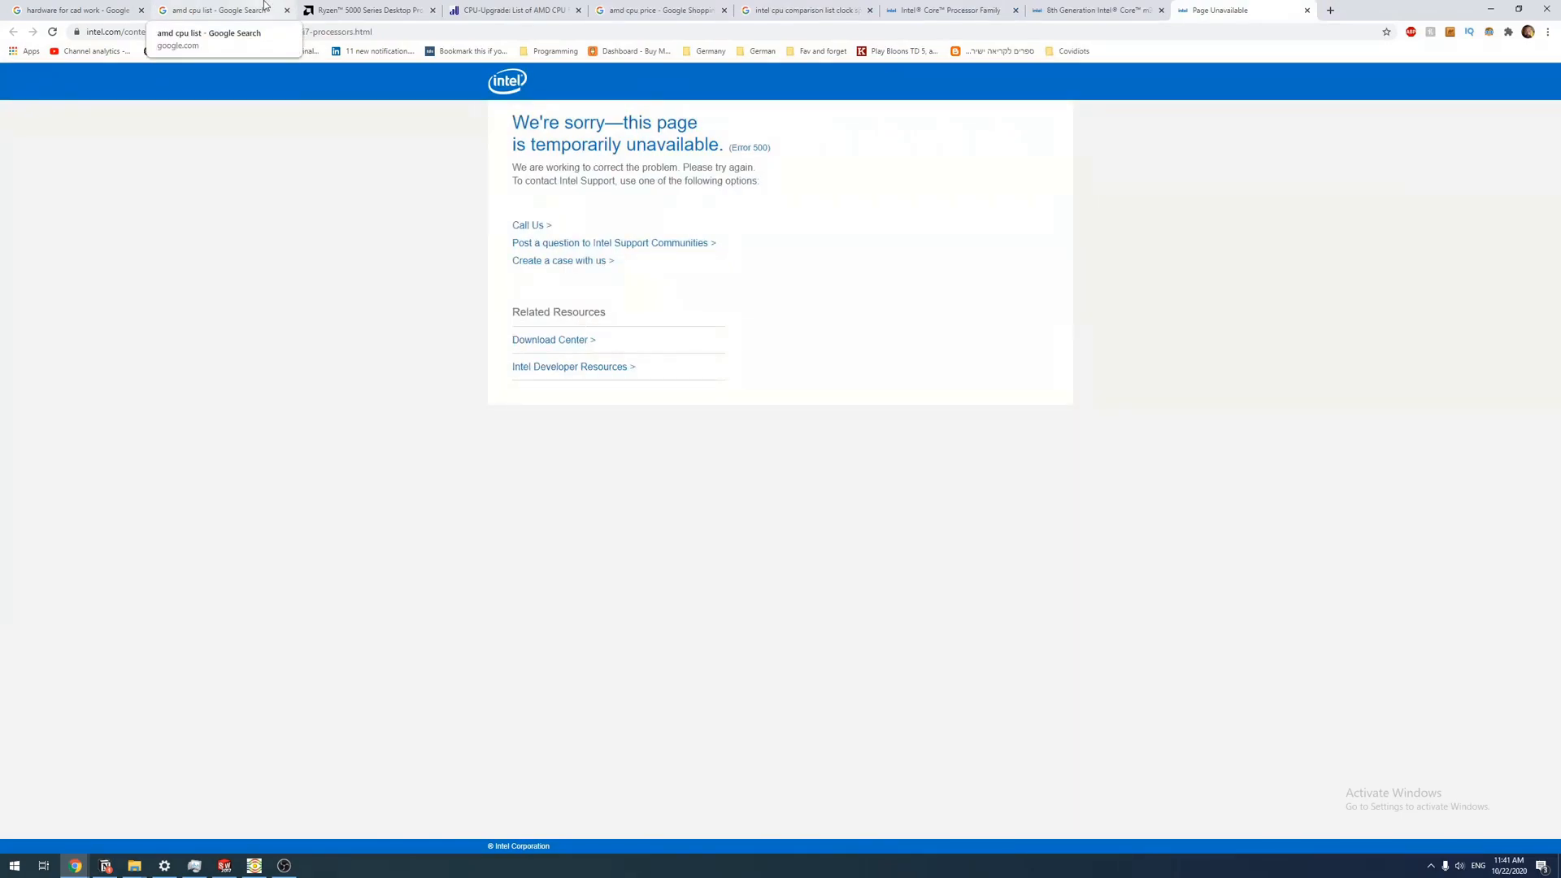
Close the unavailable Intel processor tab and start a new blank tab
{"action": "left_click", "coordinate": [659, 10]}
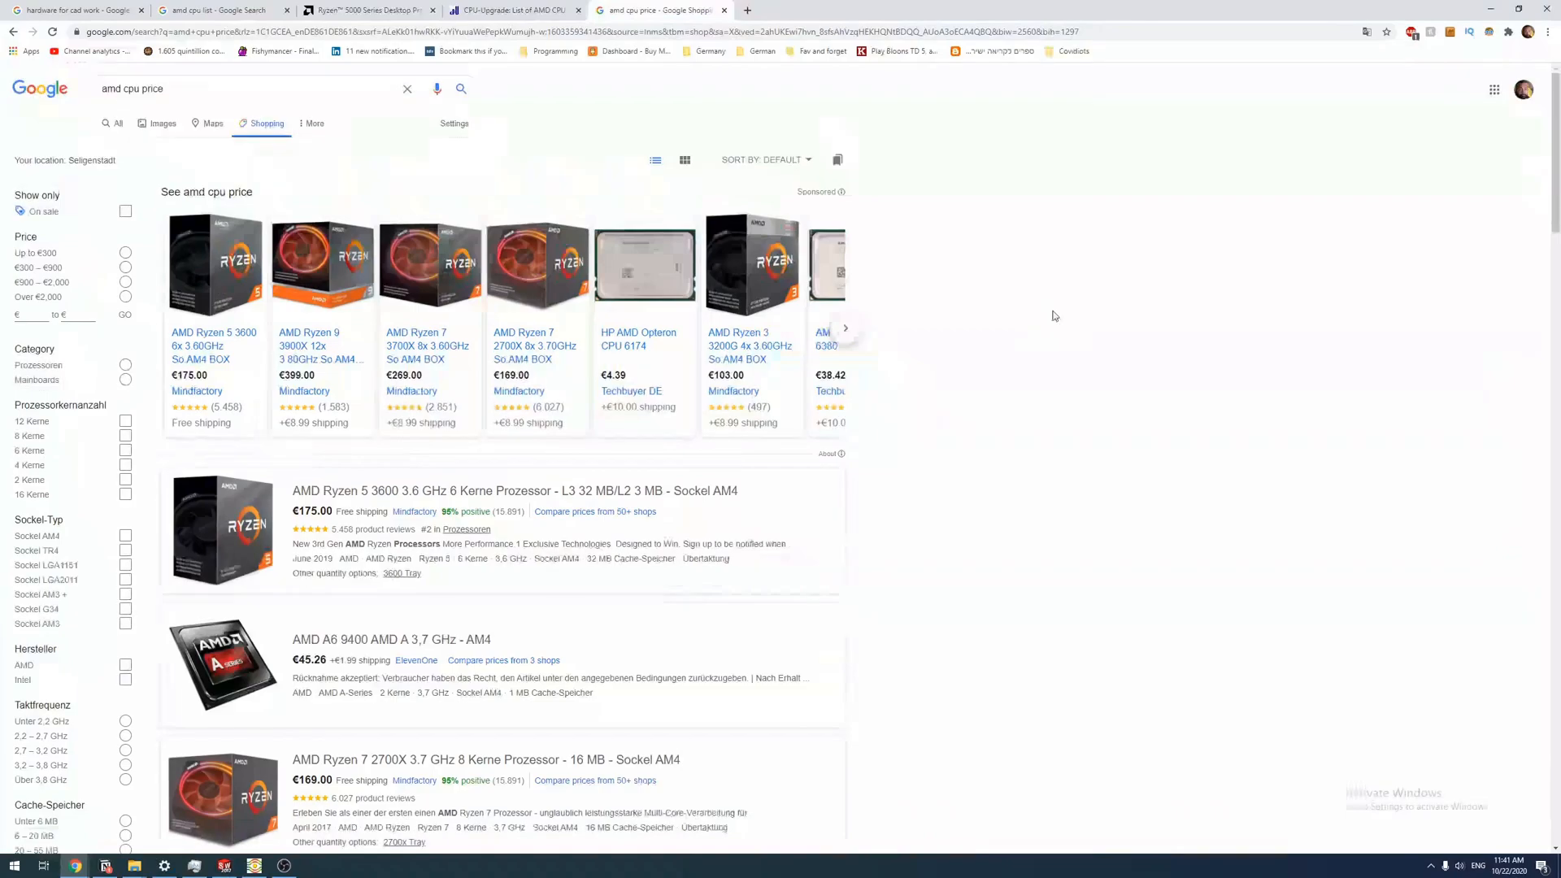
{"action": "left_click", "coordinate": [891, 10]}
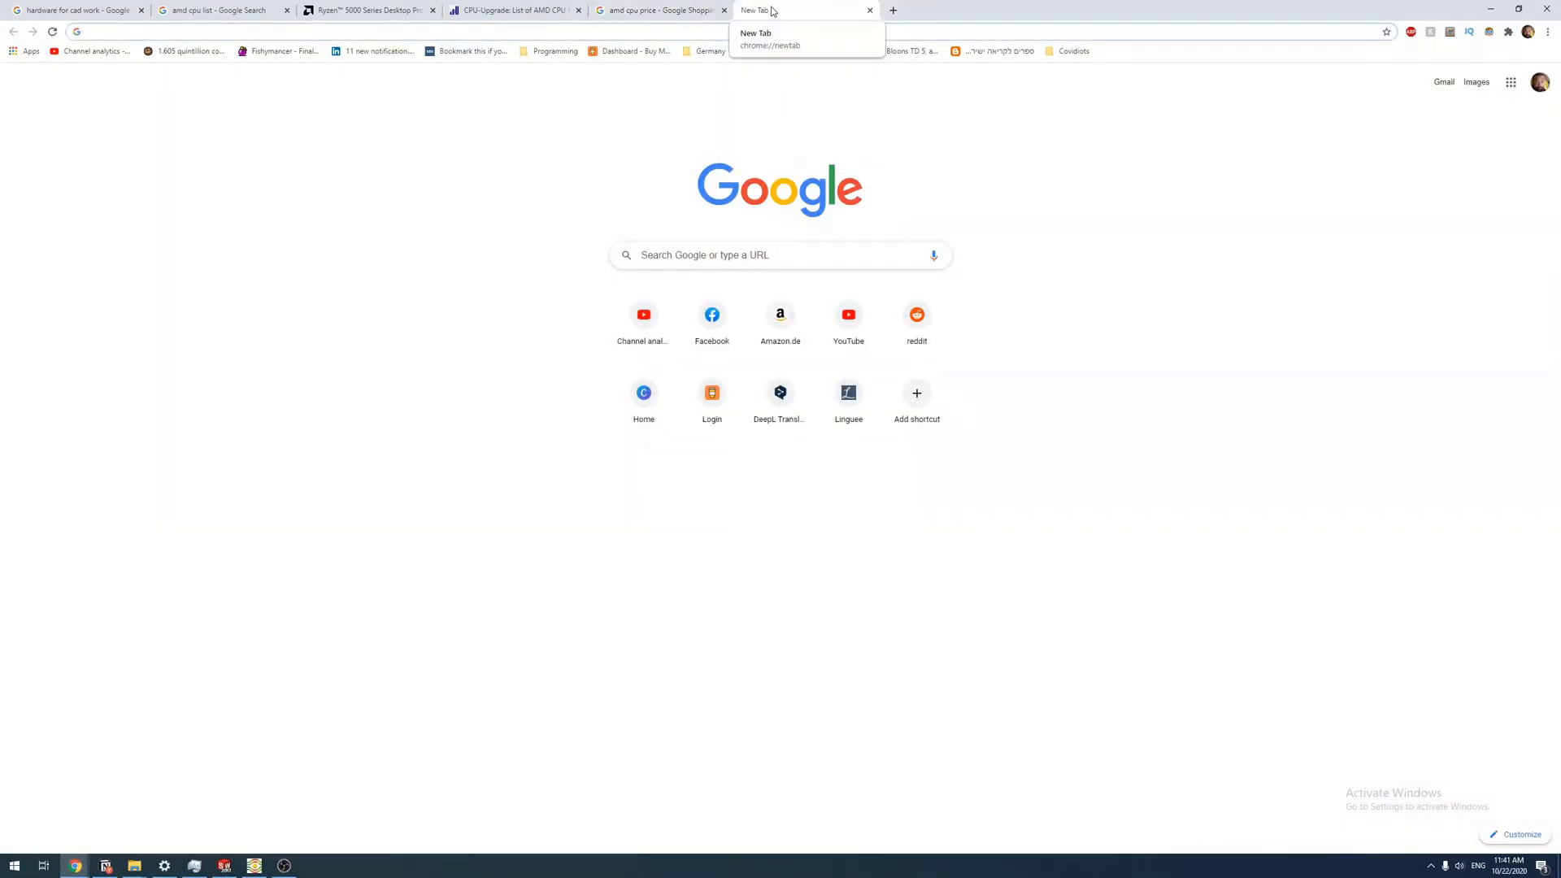
Search for 'cad certified gpus' to reach the SOLIDWORKS certification and requirements pages
{"action": "left_click", "coordinate": [870, 505]}
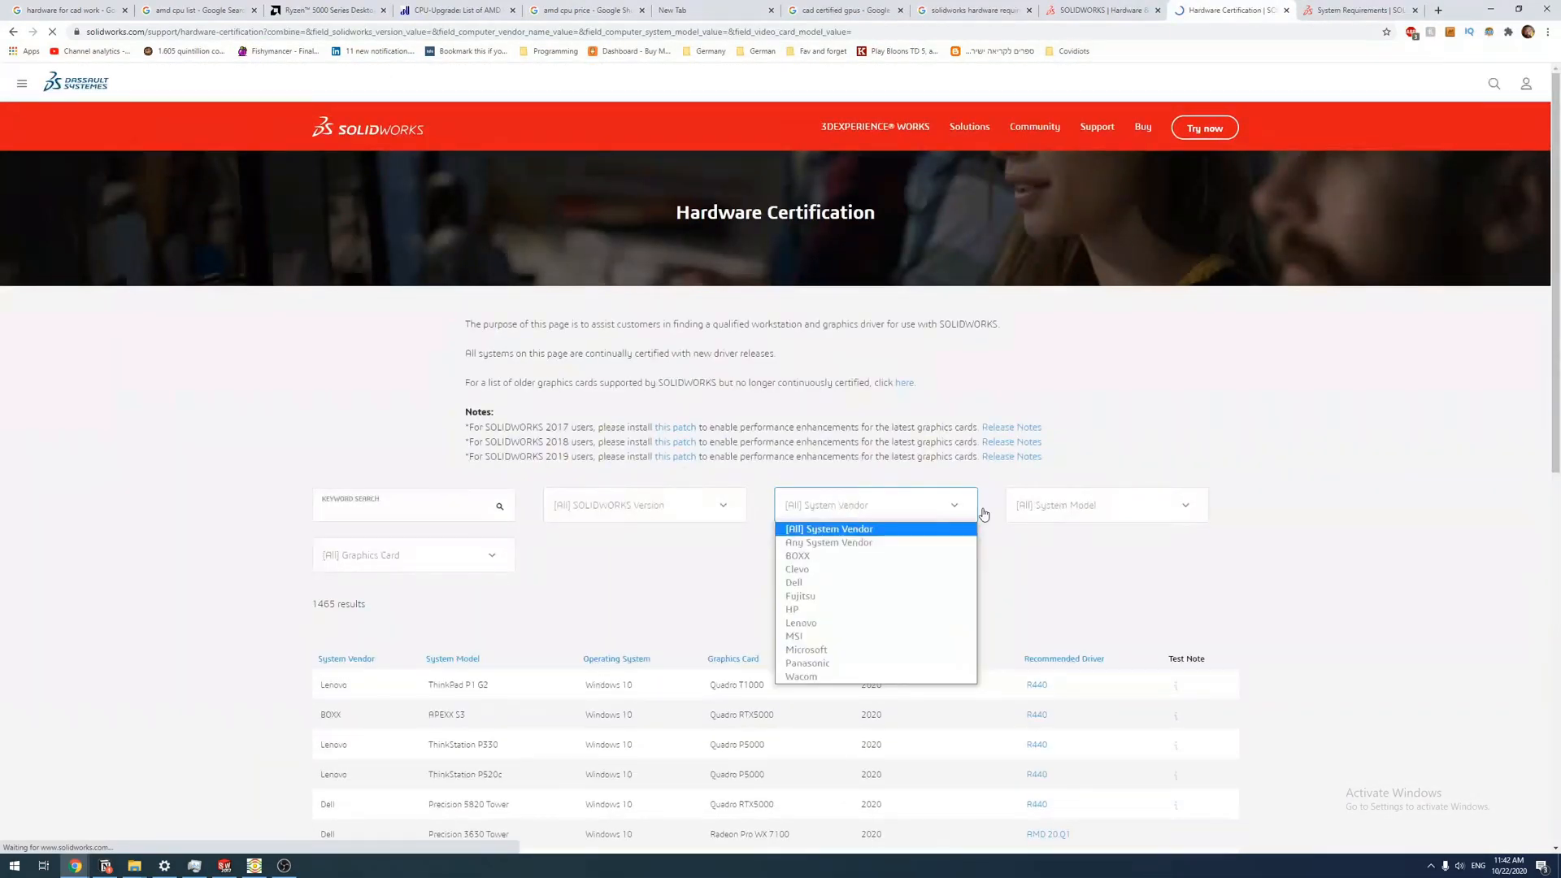
Search 'cheapest quadro card' and open the Conrad Dell Quadro P400 listing at €126.71
{"action": "left_click", "coordinate": [412, 555]}
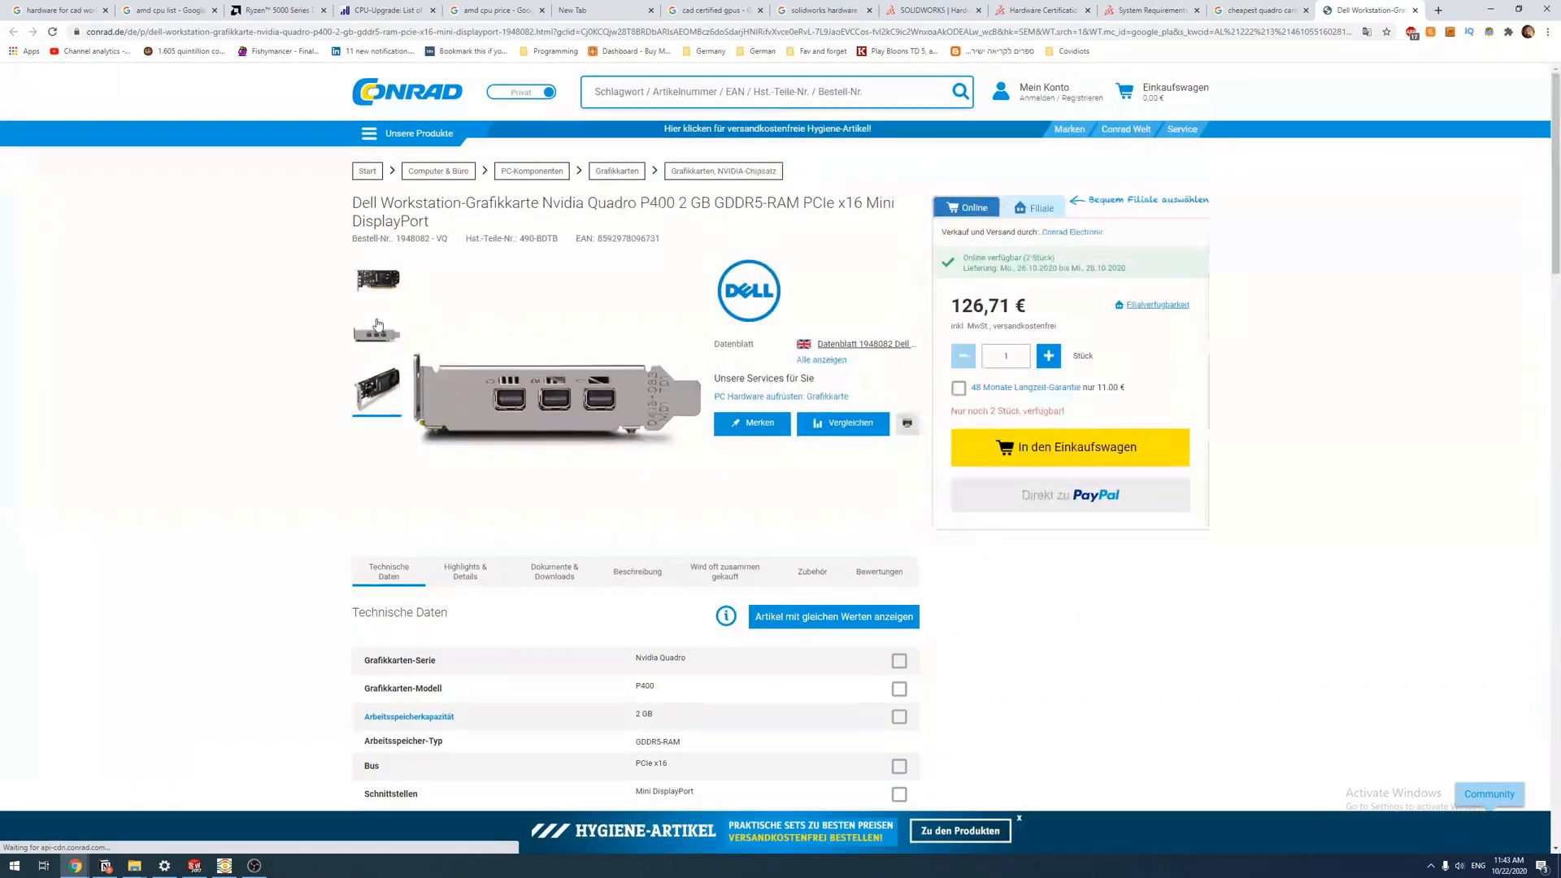
Close the Conrad Quadro P400 page, landing on SOLIDWORKS system requirements
{"action": "left_click", "coordinate": [1005, 10]}
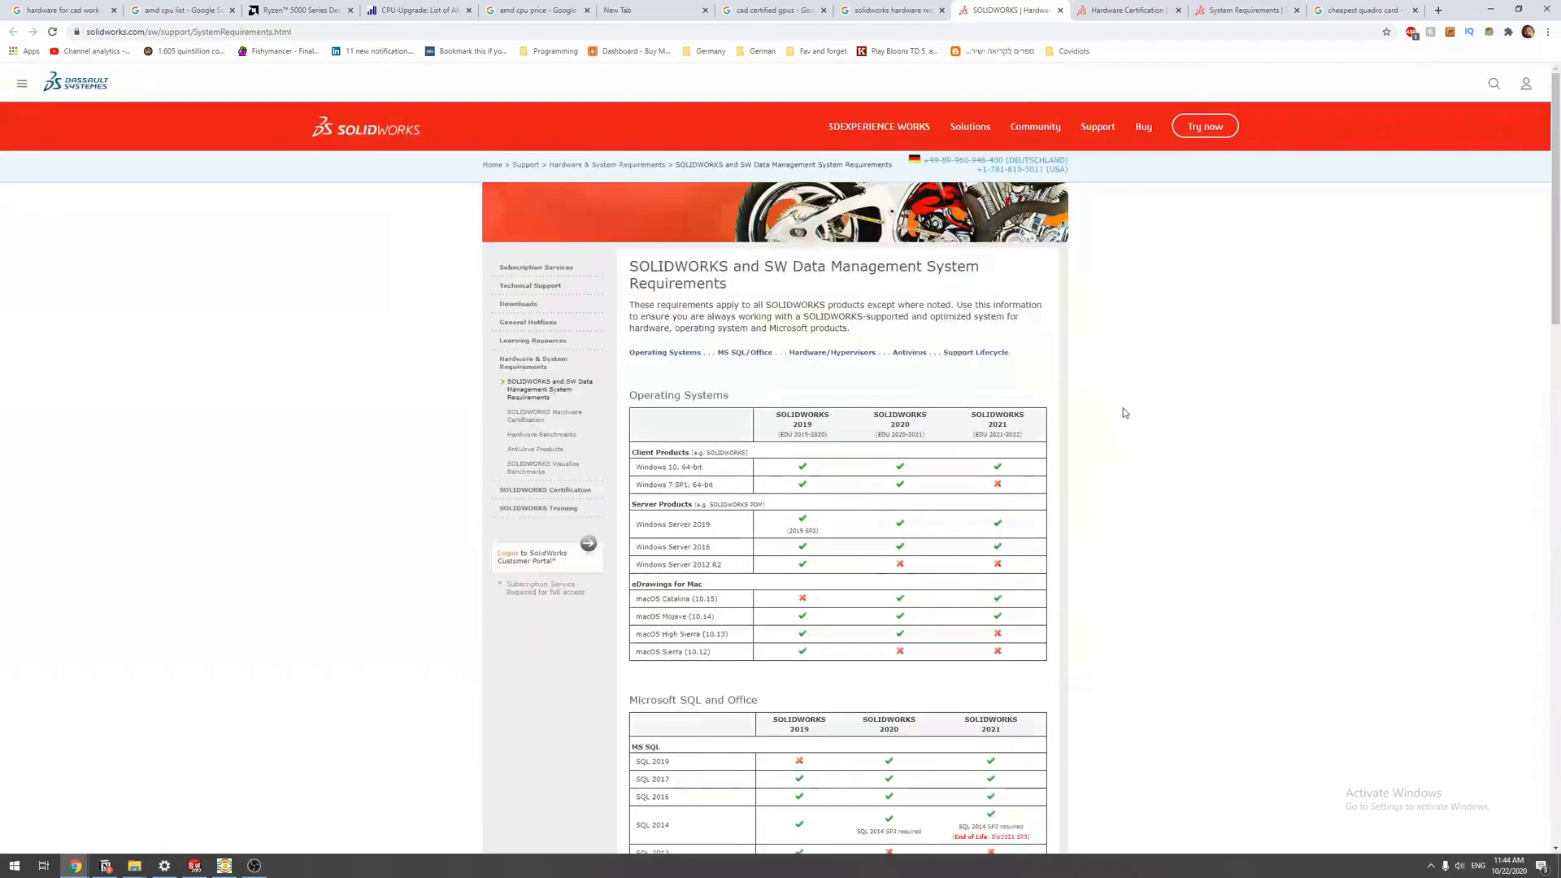
Switch to the 'cheapest quadro card' Google search tab
{"action": "left_click", "coordinate": [1364, 9]}
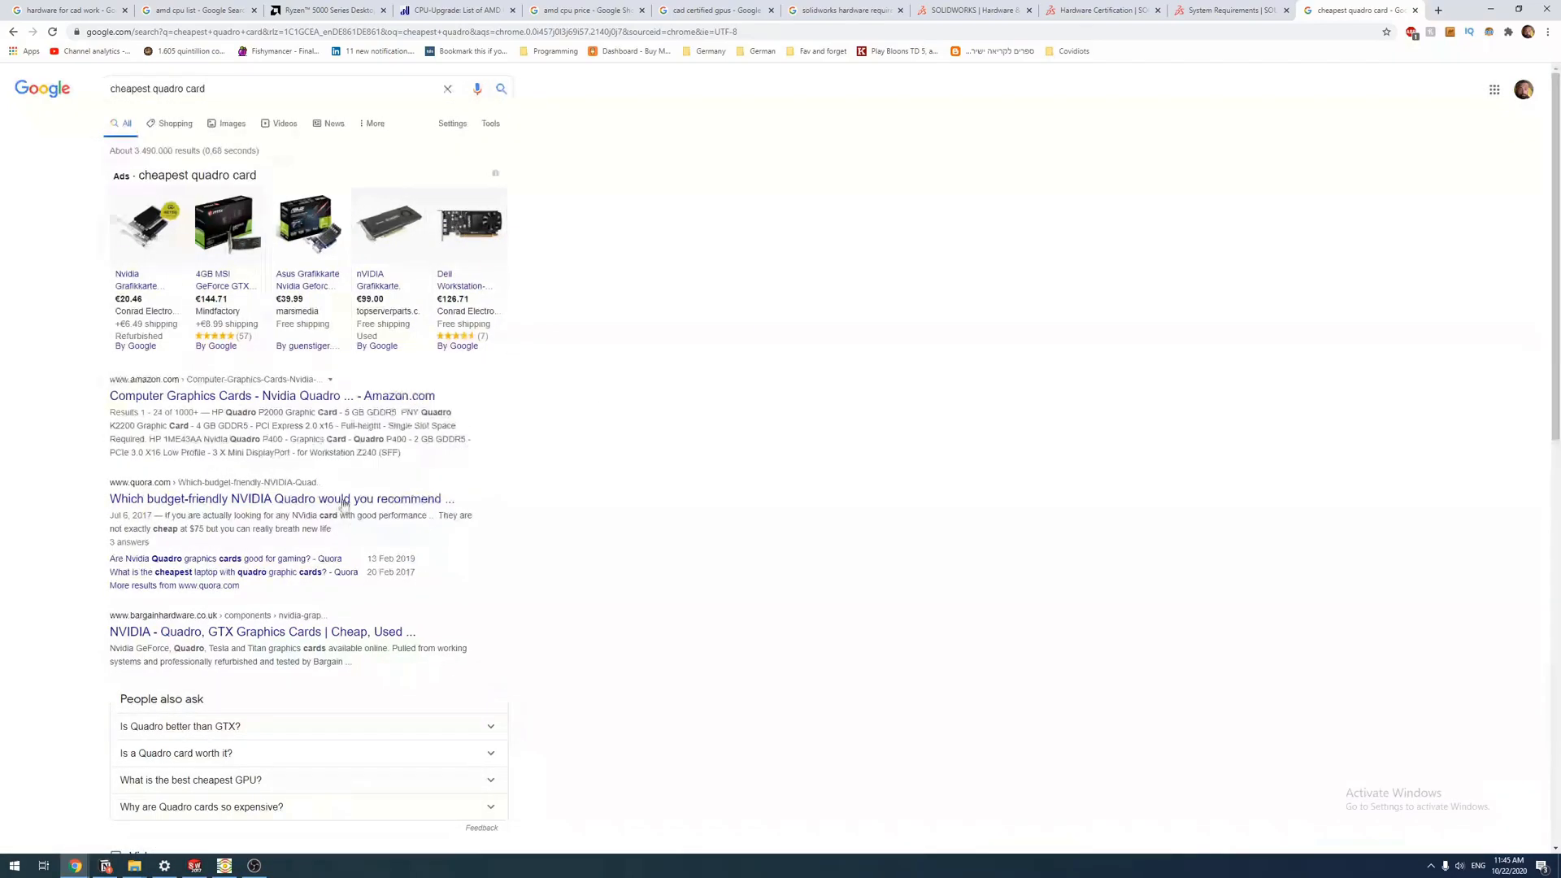
{"action": "left_click", "coordinate": [1125, 10]}
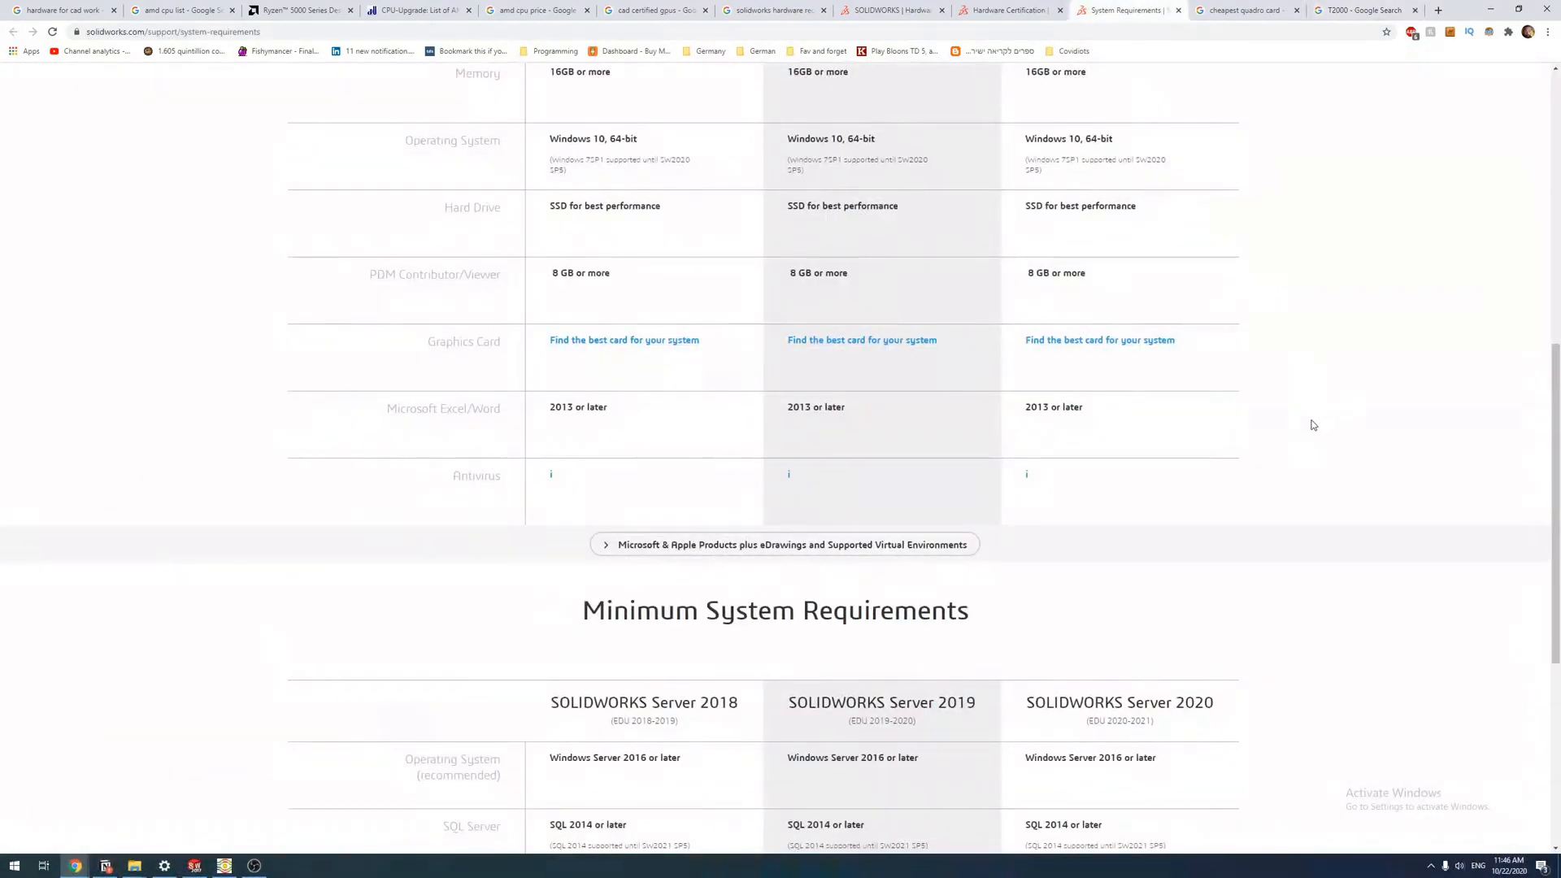
Switch to the 'Ryzen 5000 Series Desktop' AMD processors tab
{"action": "left_click", "coordinate": [288, 10]}
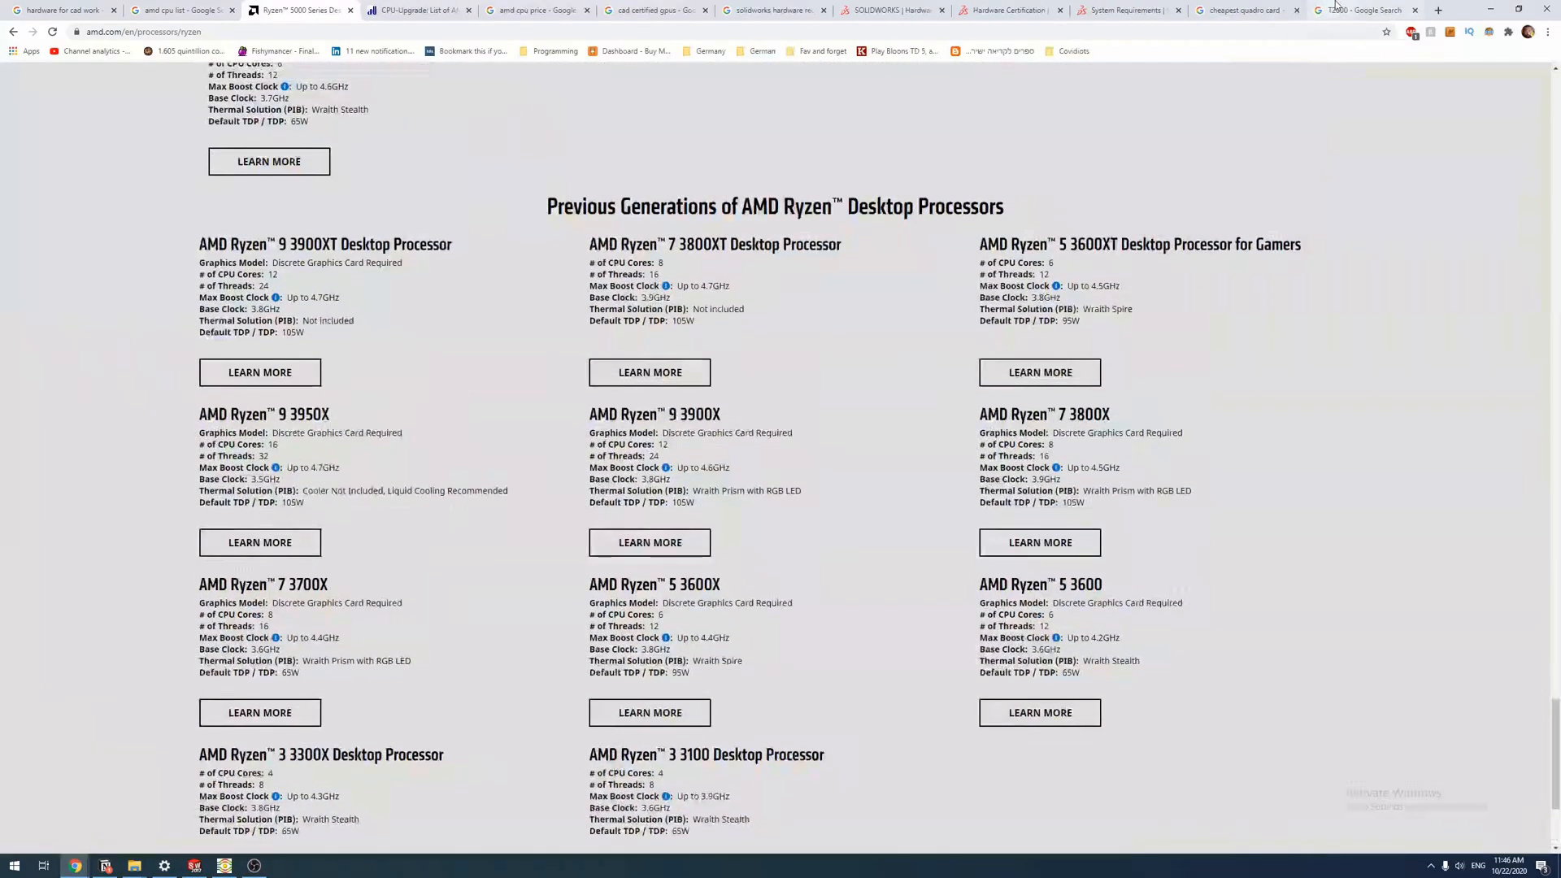
Switch to the 'amd cpu list' Google search tab
{"action": "left_click", "coordinate": [164, 10]}
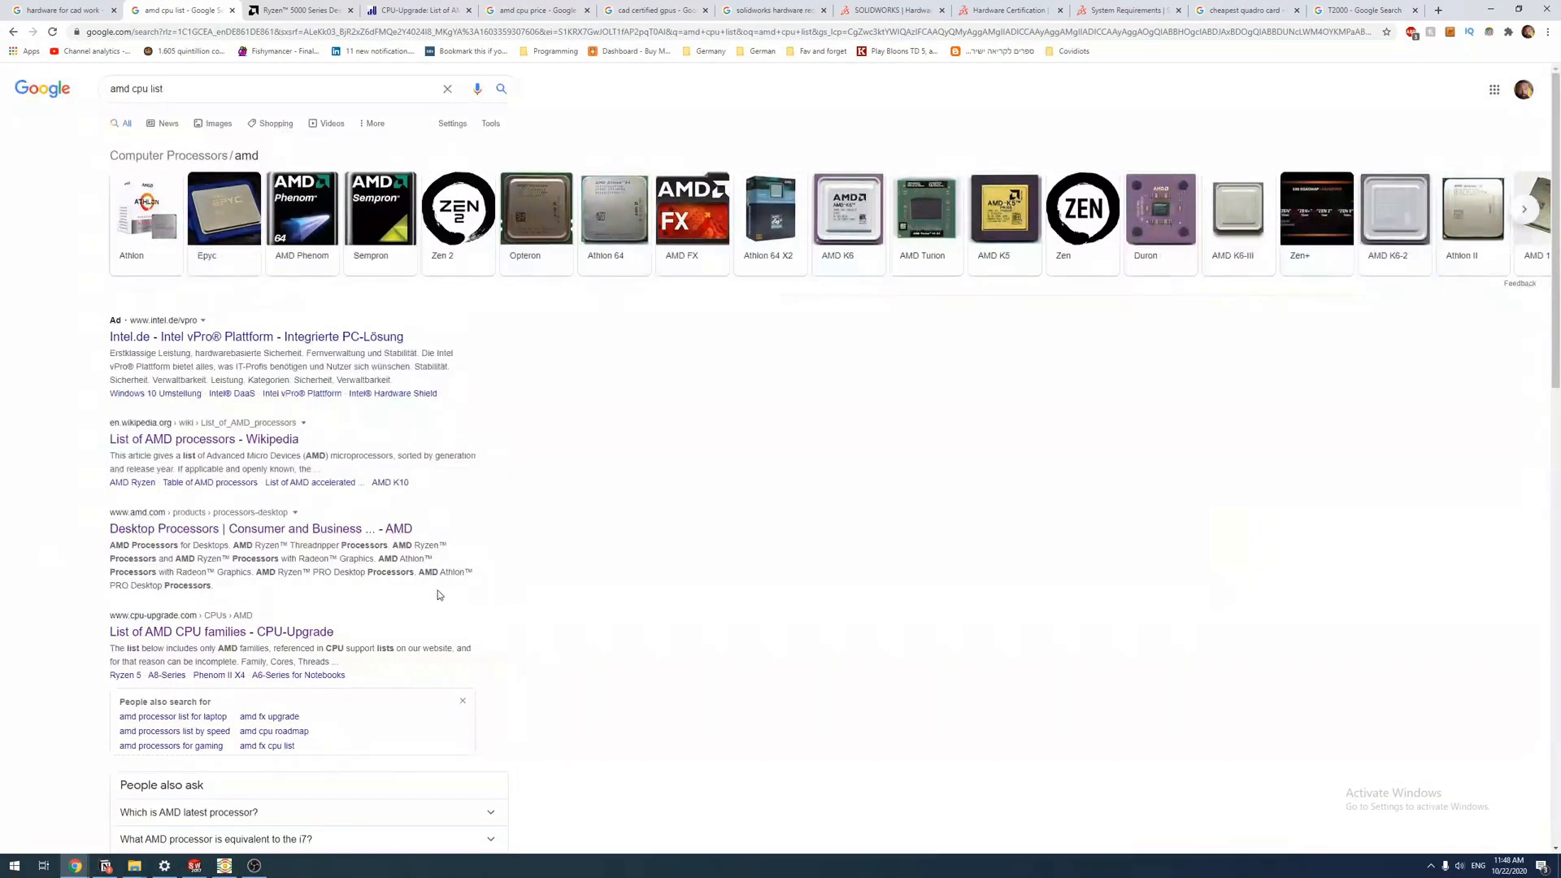
Return to the AMD Ryzen 5000 Series desktop processors tab
{"action": "left_click", "coordinate": [295, 10]}
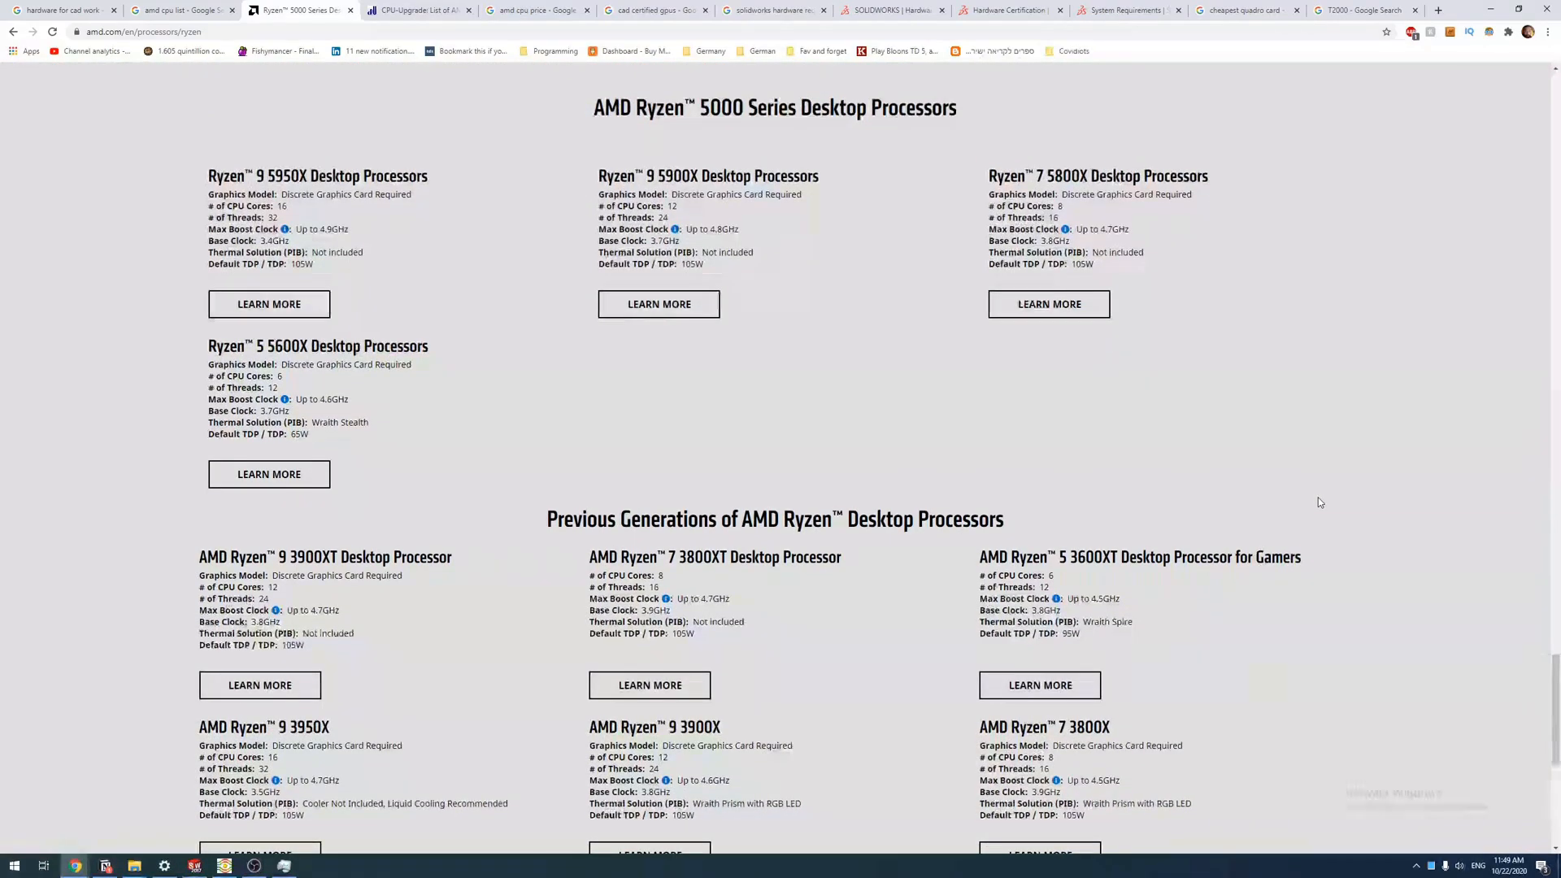
Open a new tab and search Google for 'ssd nvme'
{"action": "left_click", "coordinate": [418, 10]}
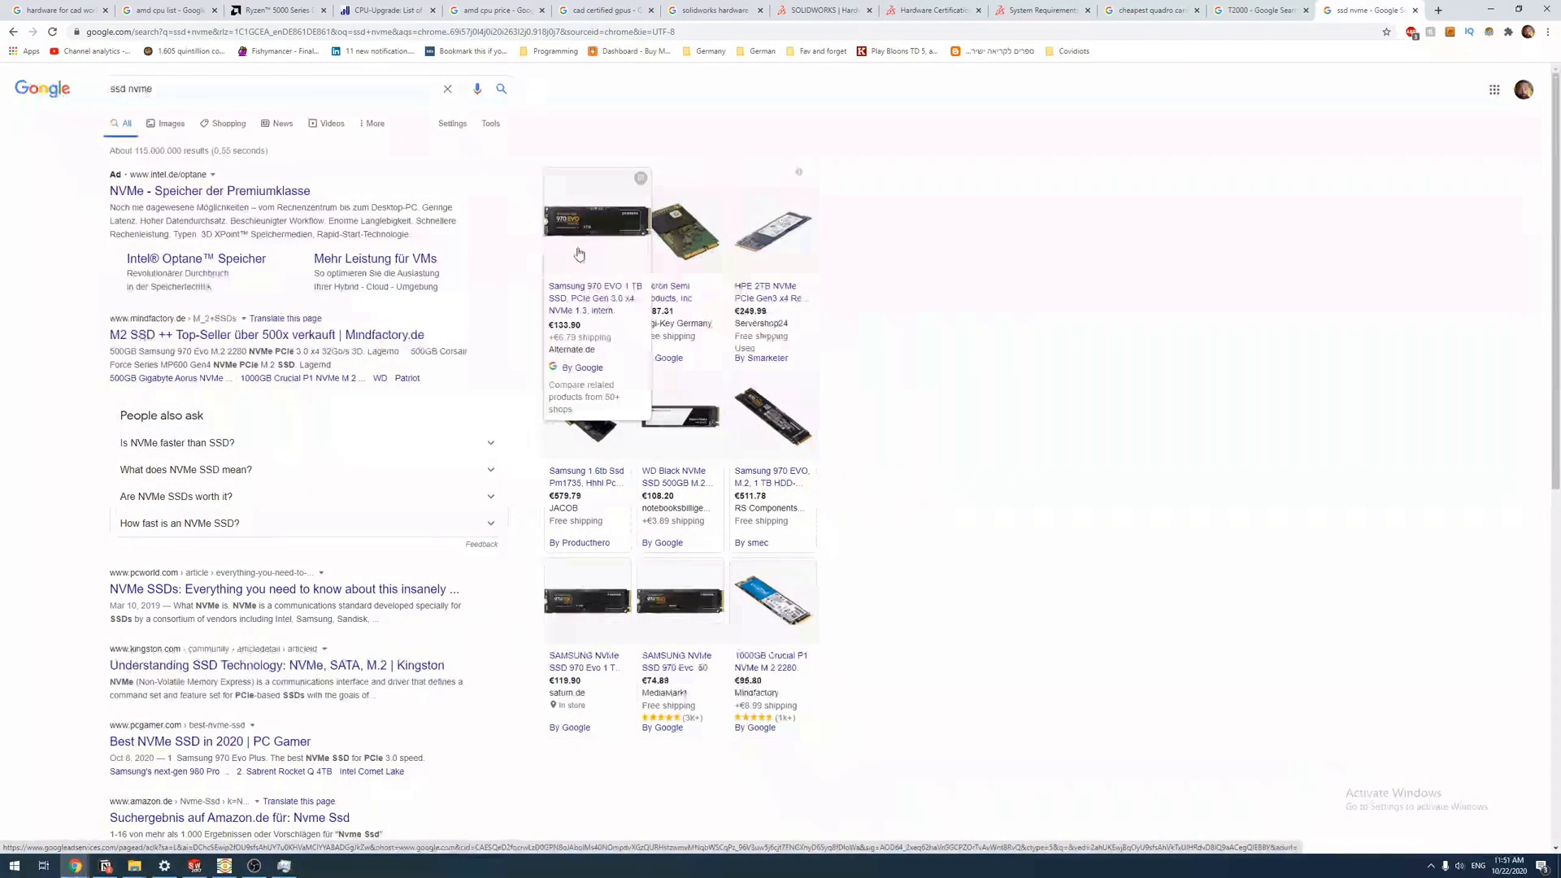
Go to the first tab and search Google for 'mouse for CAD'
{"action": "left_click", "coordinate": [269, 10]}
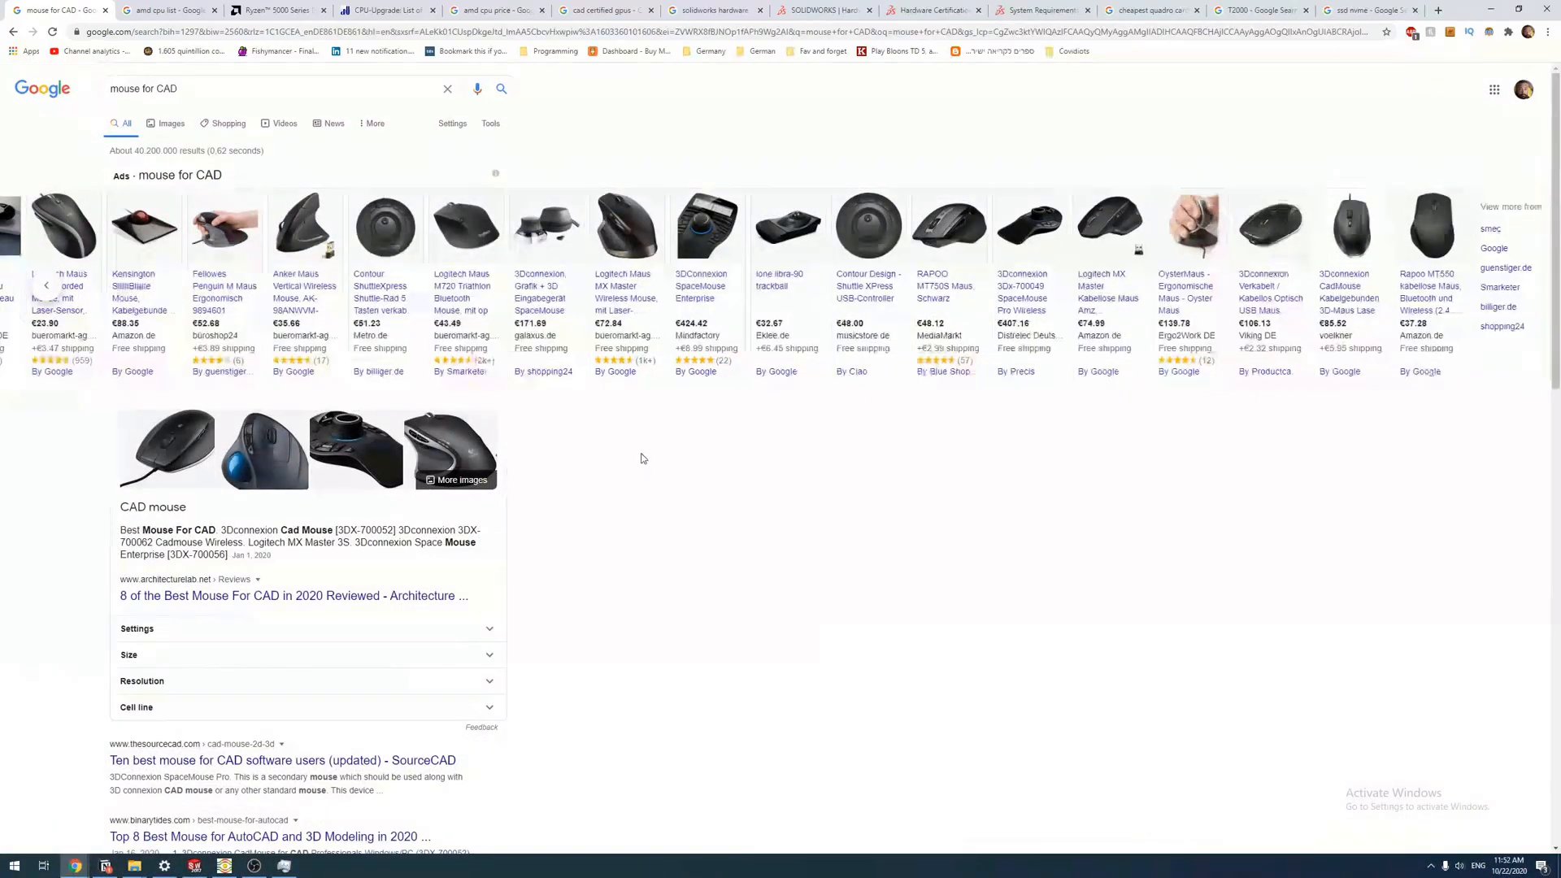
Return to the 'cheapest quadro card' Google results tab showing priced Quadro ads
{"action": "left_click", "coordinate": [1145, 10]}
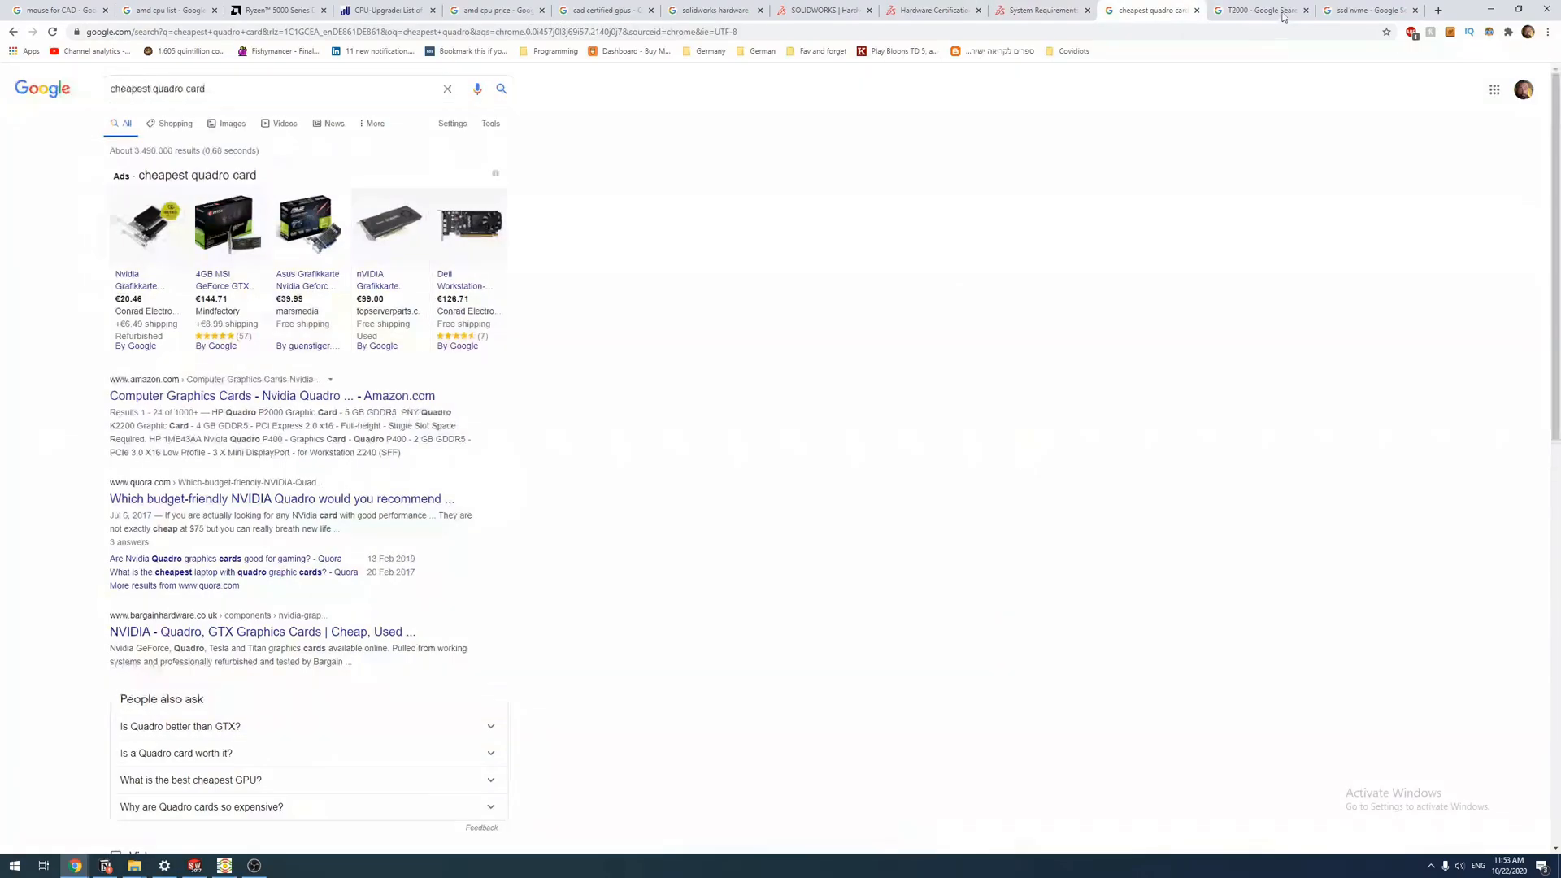